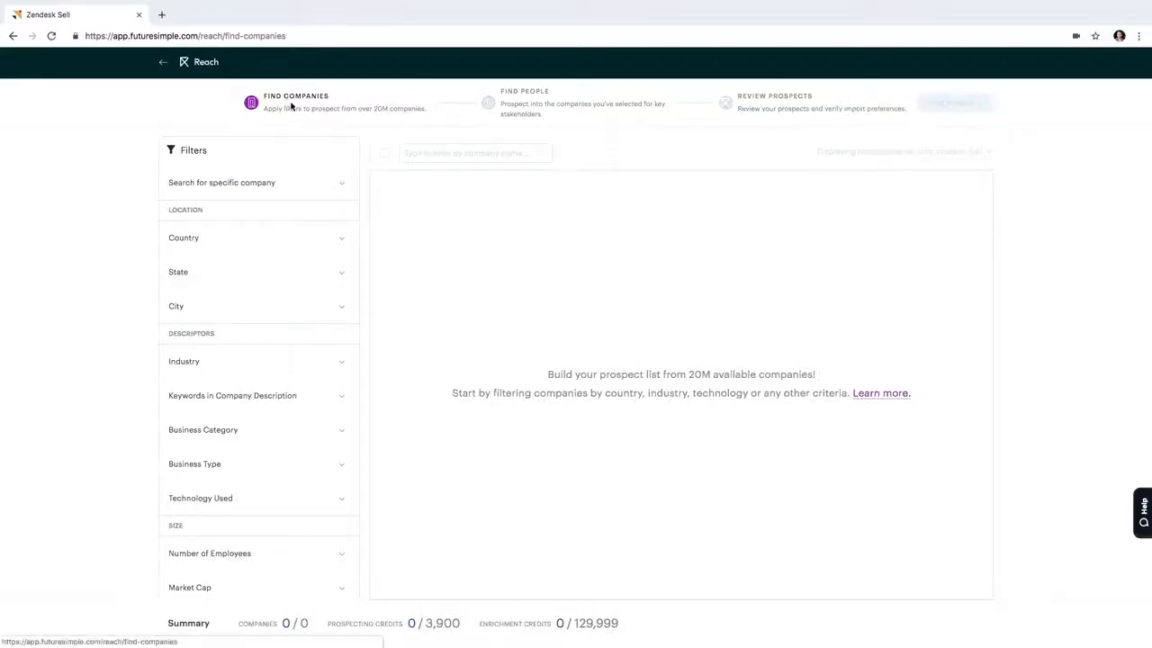
- Filter the company State to California (CA)
scroll(down, 3)
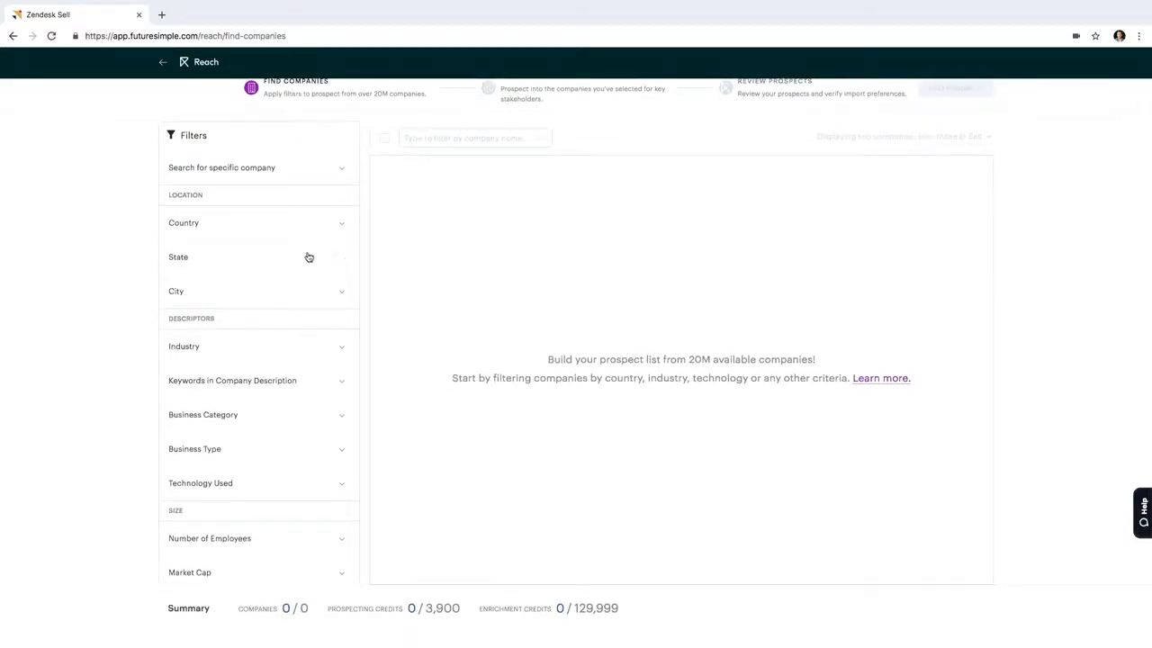
click(256, 256)
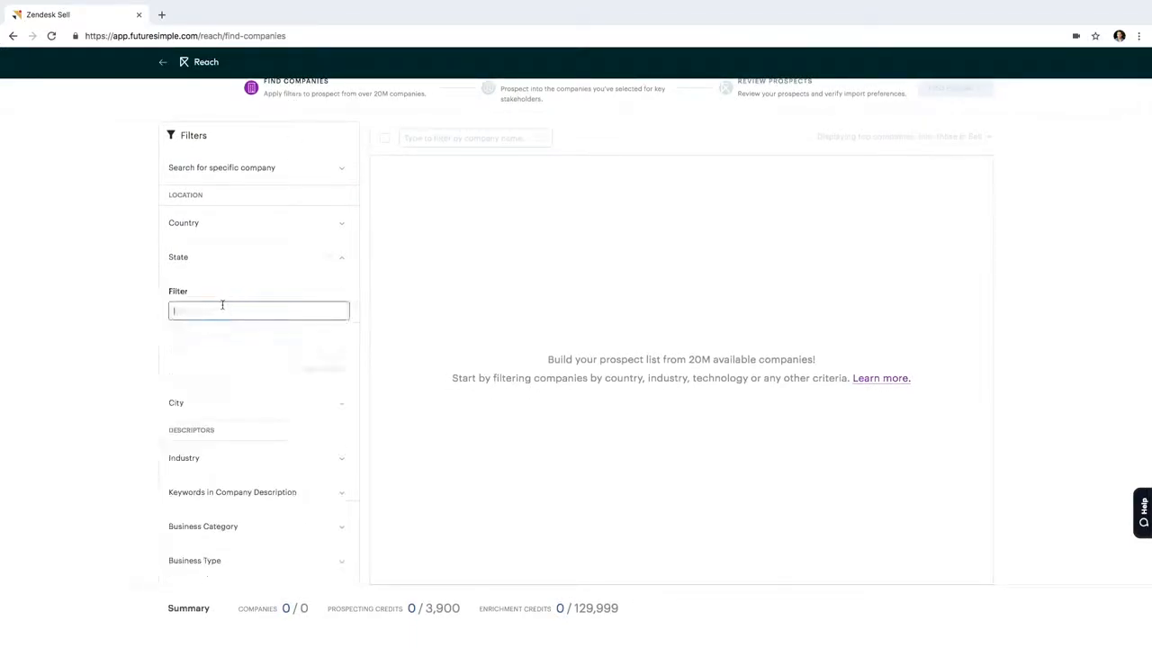
text(ca)
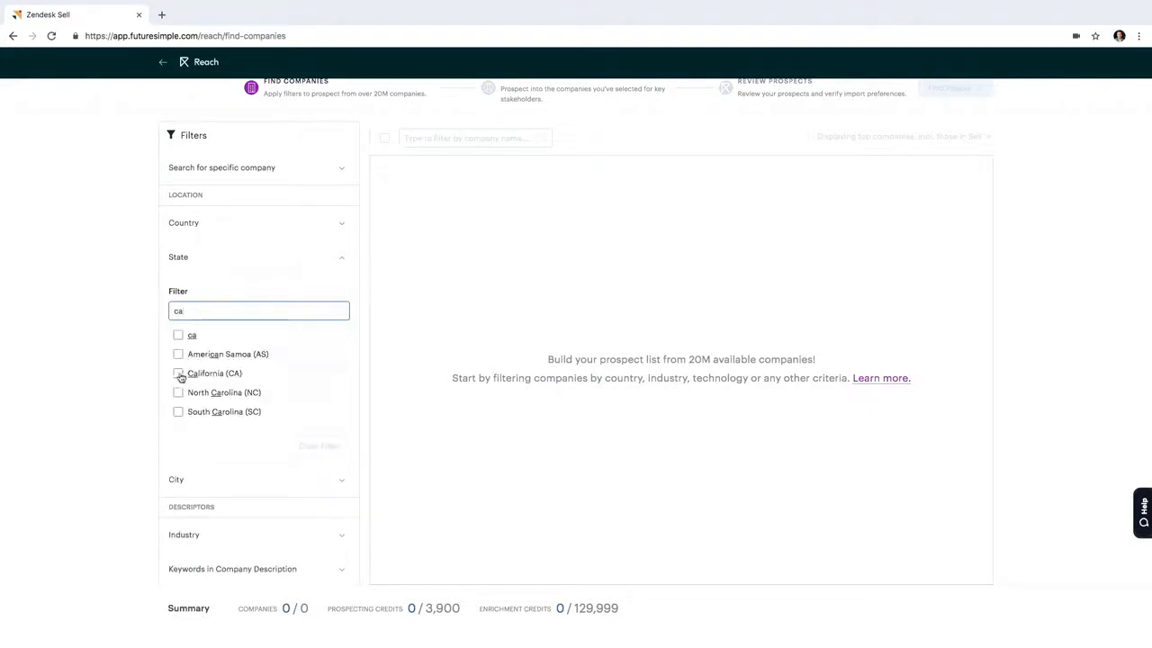
click(178, 373)
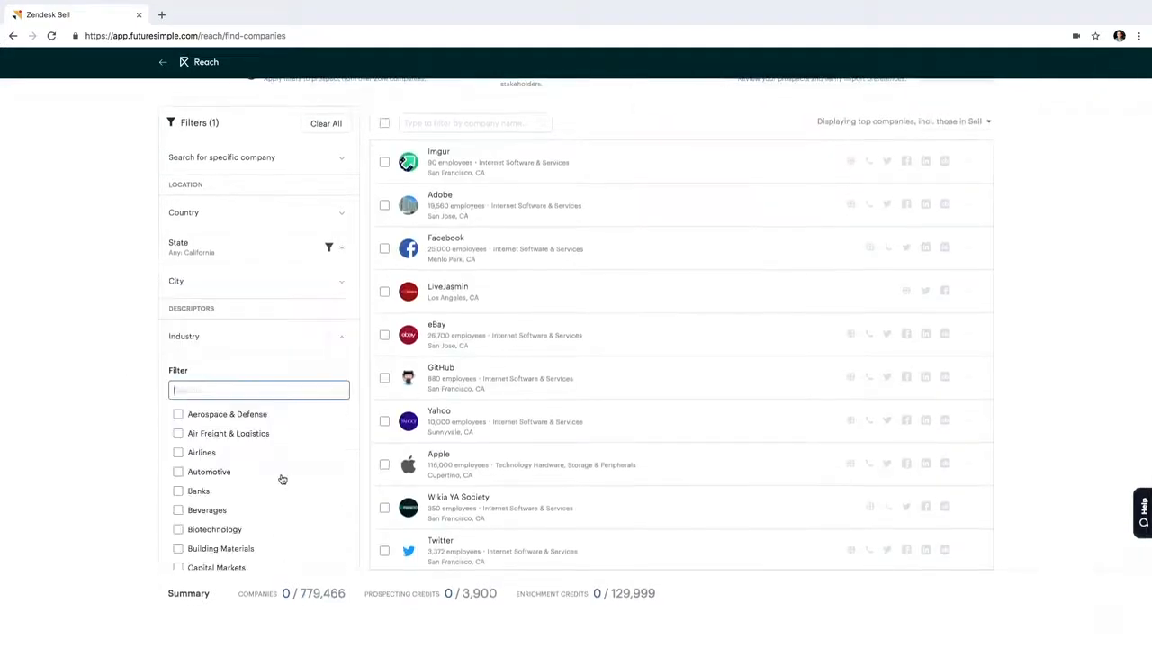
- Filter the company Industry to Internet Software & Services
text(intel)
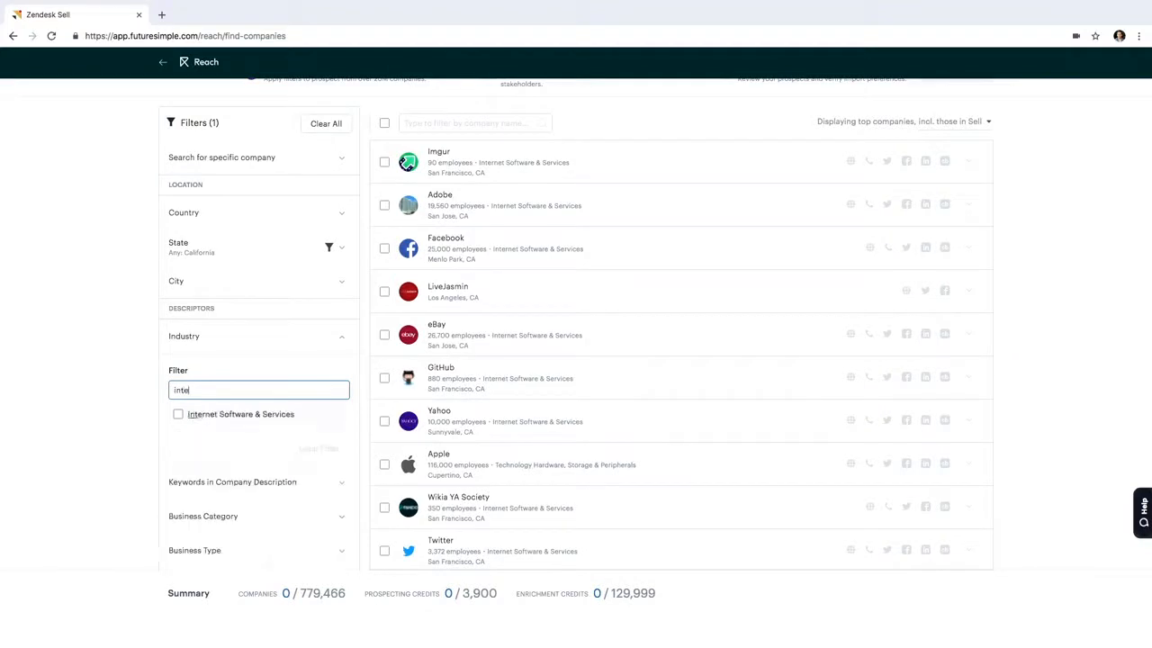
click(178, 414)
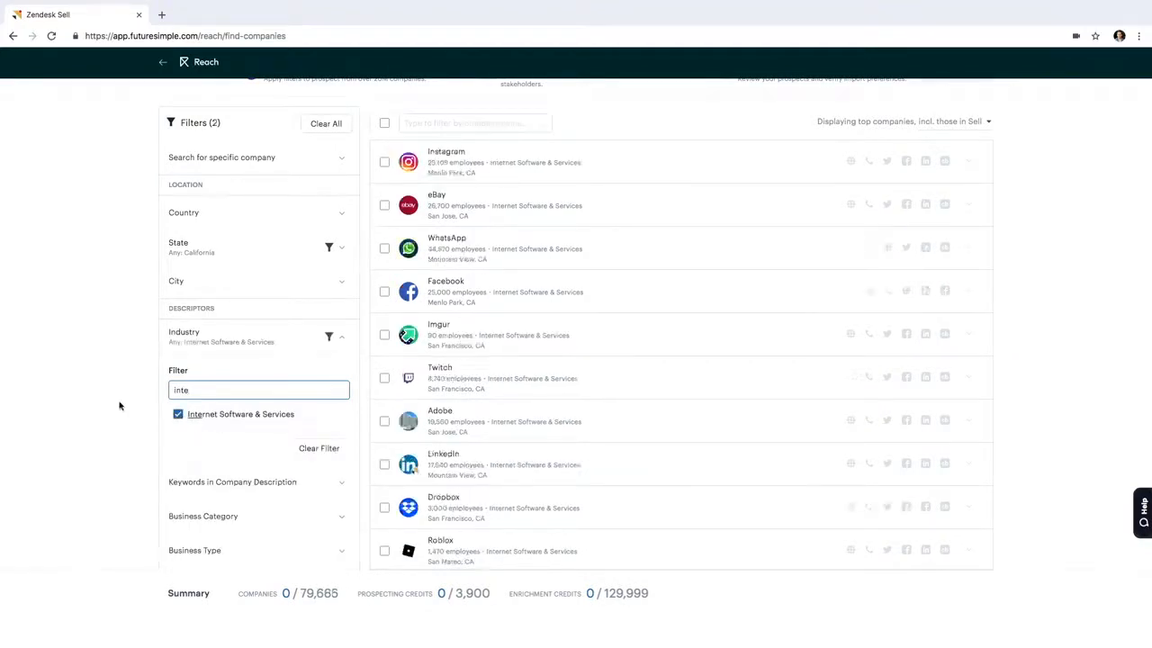
click(327, 336)
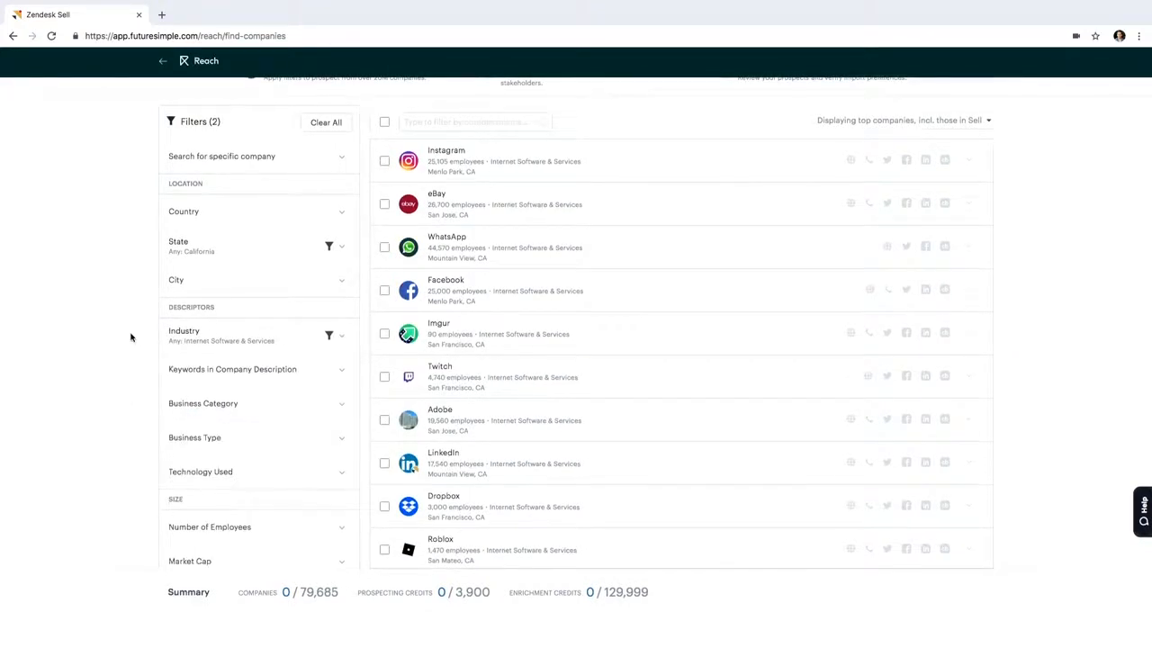
- Select Instagram and Facebook in the filtered company list as prospects
scroll(down, 3)
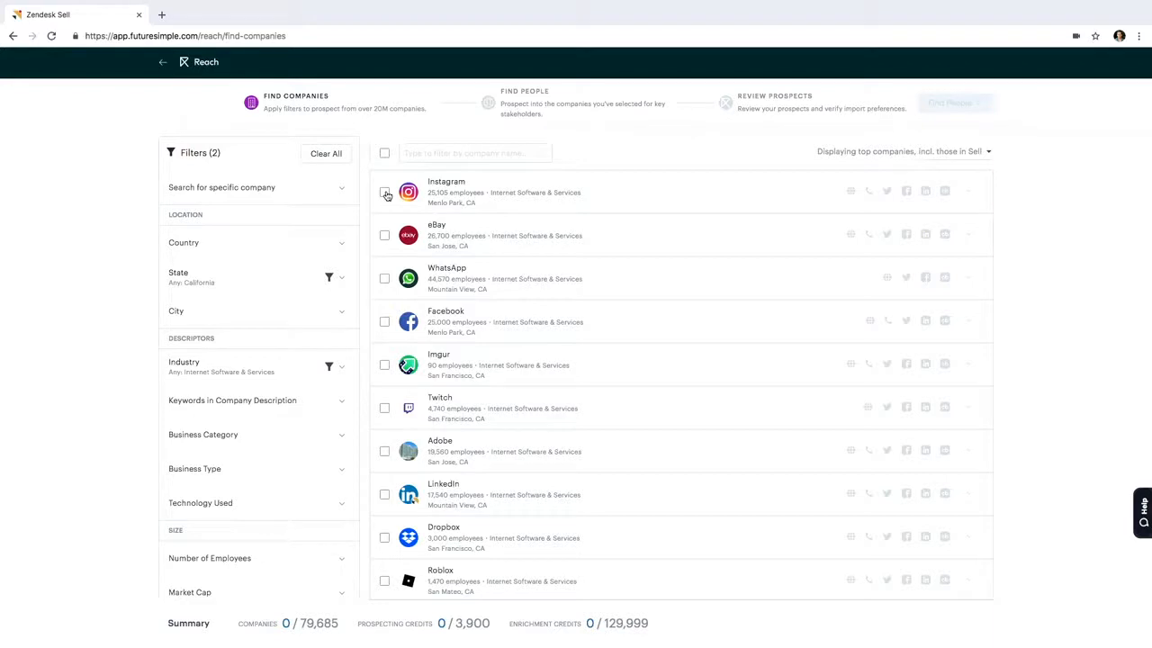
click(386, 190)
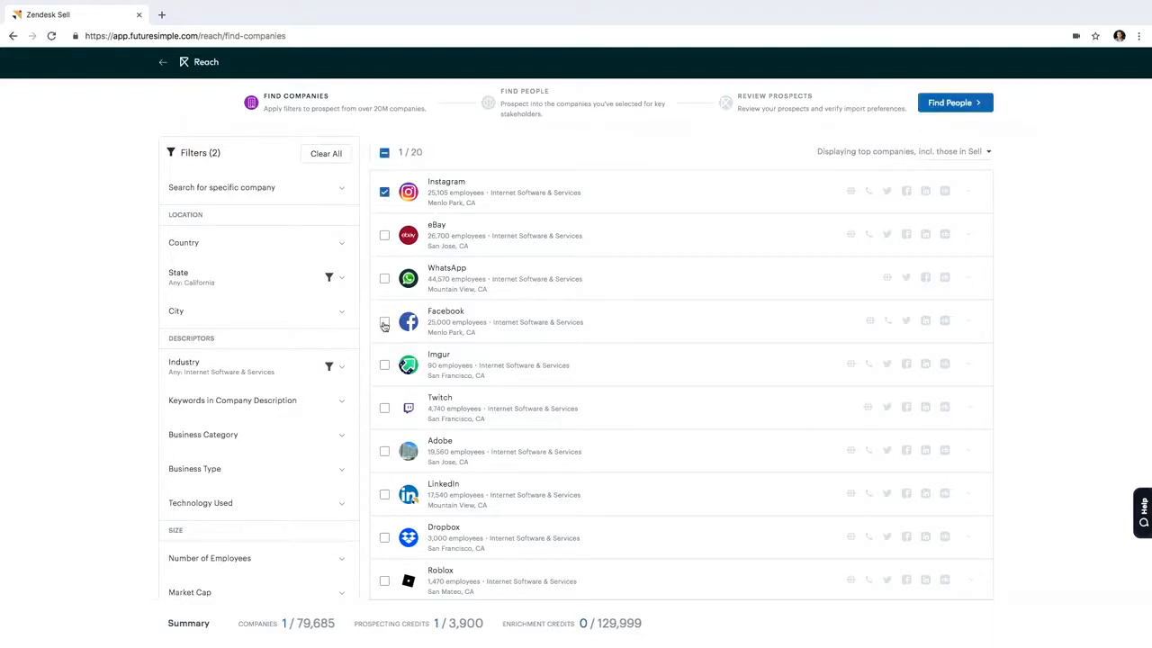
click(385, 409)
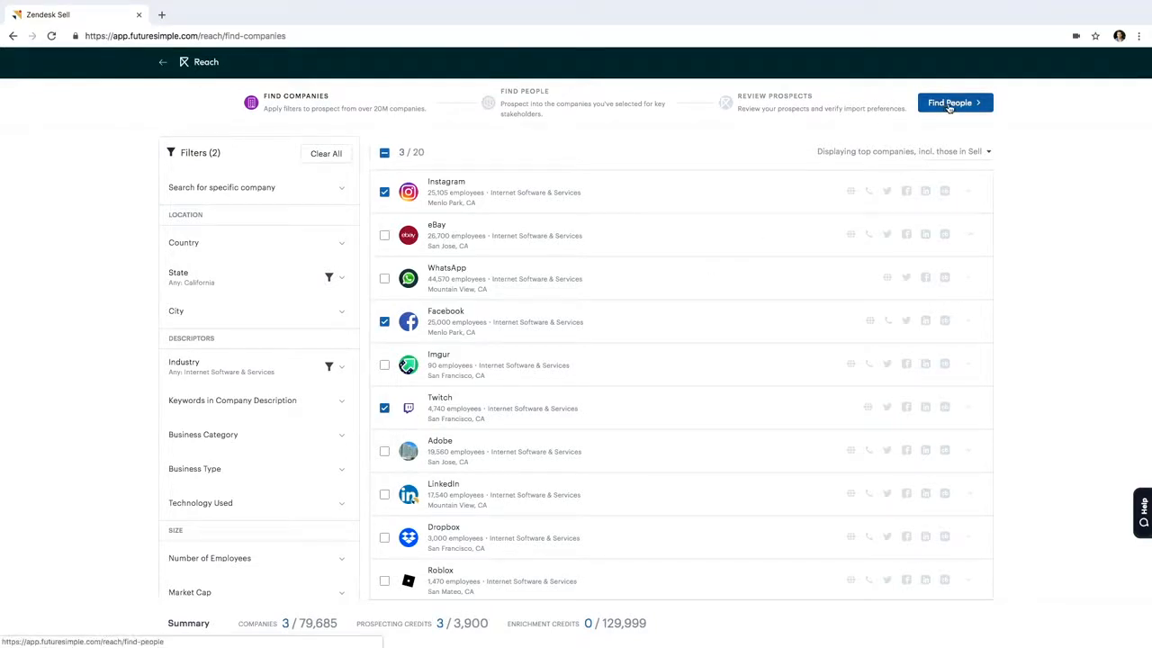
mouse_move(1019, 160)
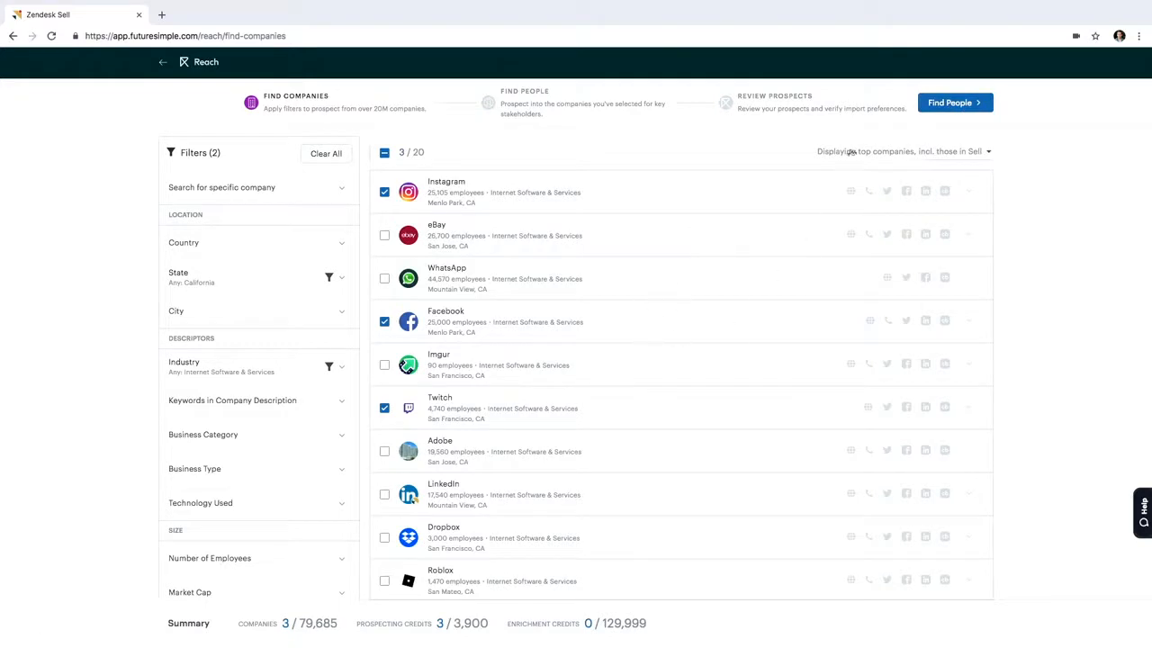
- Find People at the chosen companies, filtered to Director seniority and the Sales department
click(954, 101)
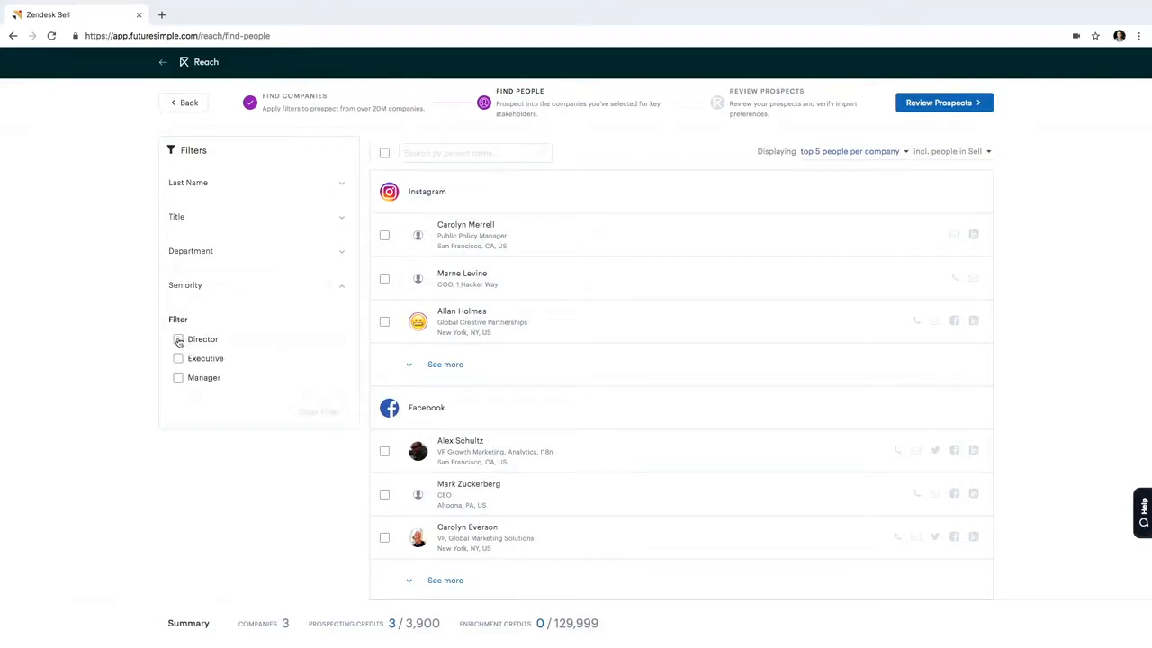
click(178, 338)
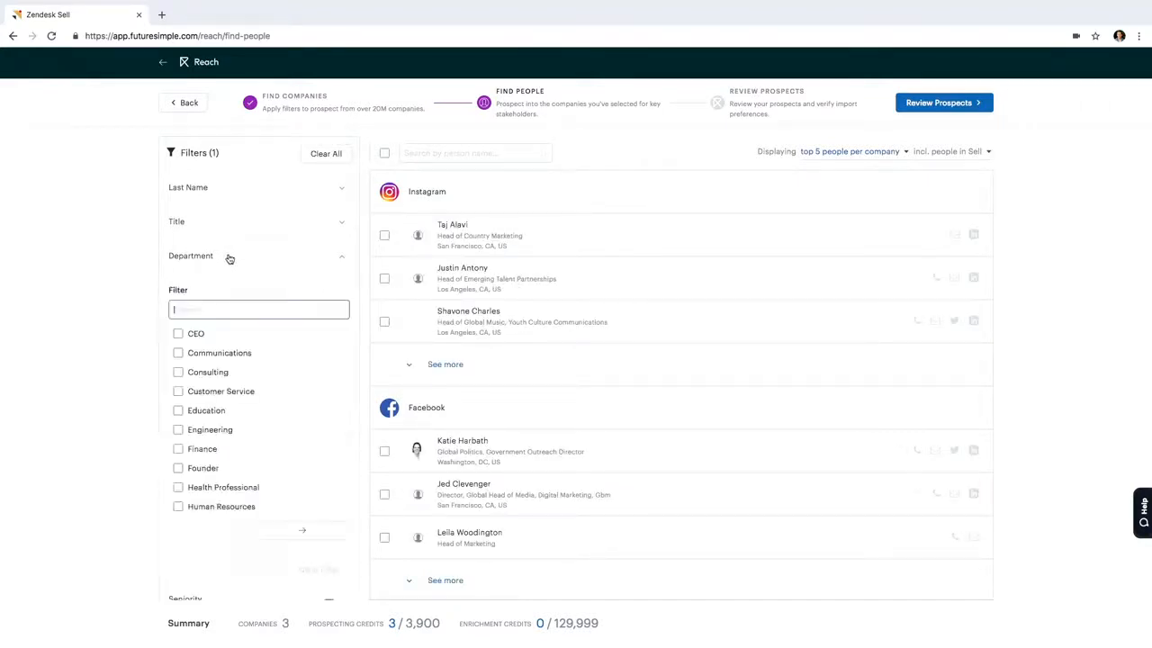
text(sale)
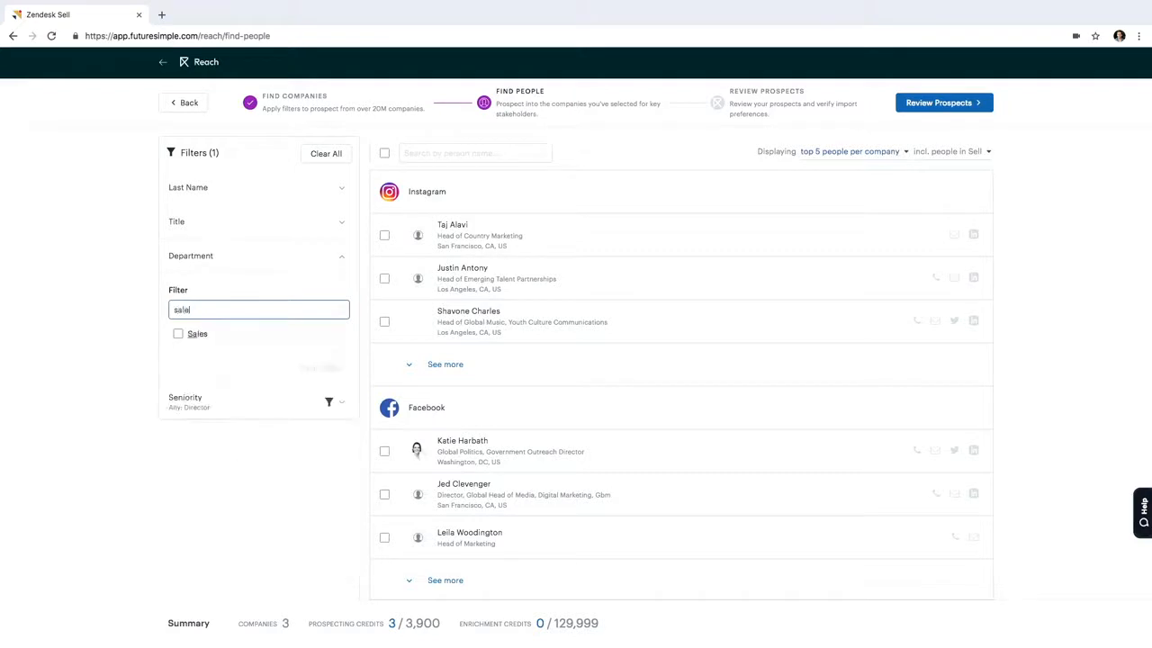
click(178, 332)
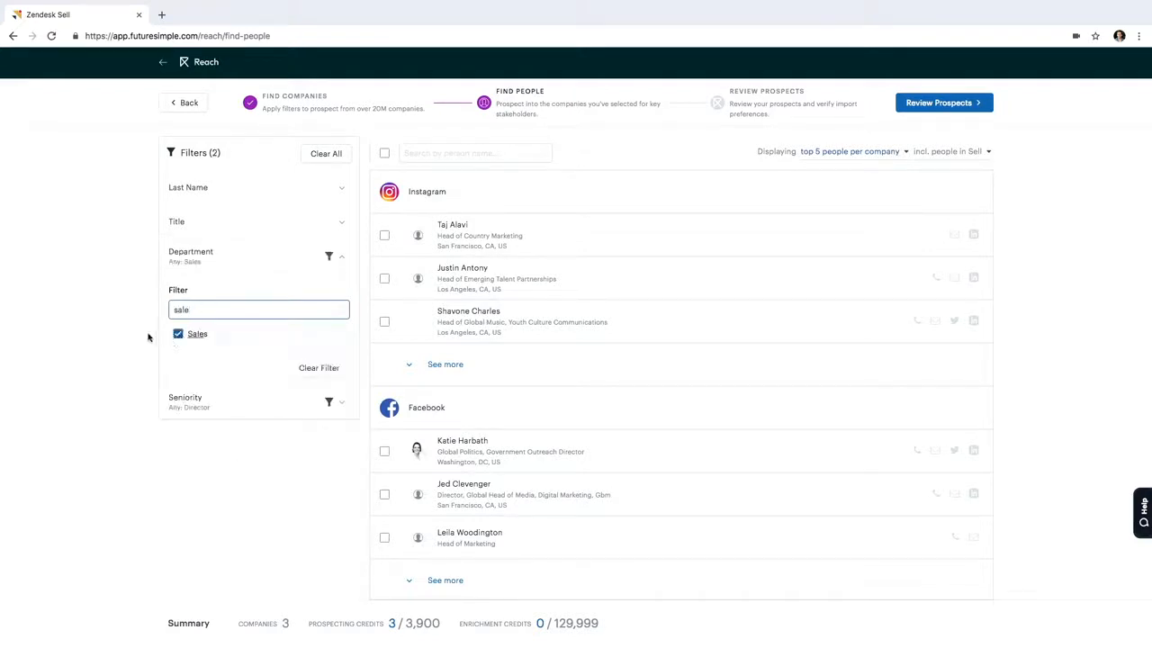